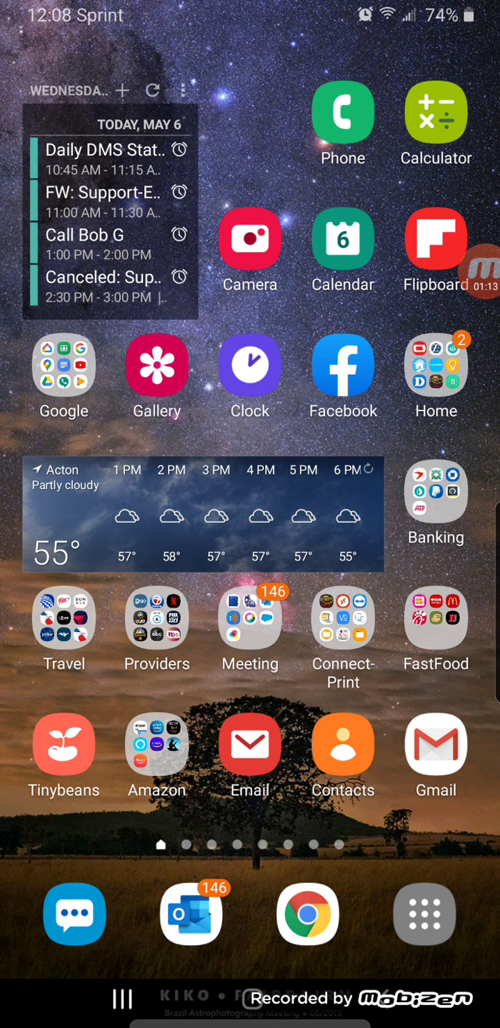
- Launch Chrome from the home screen dock icon
left_click(306, 914)
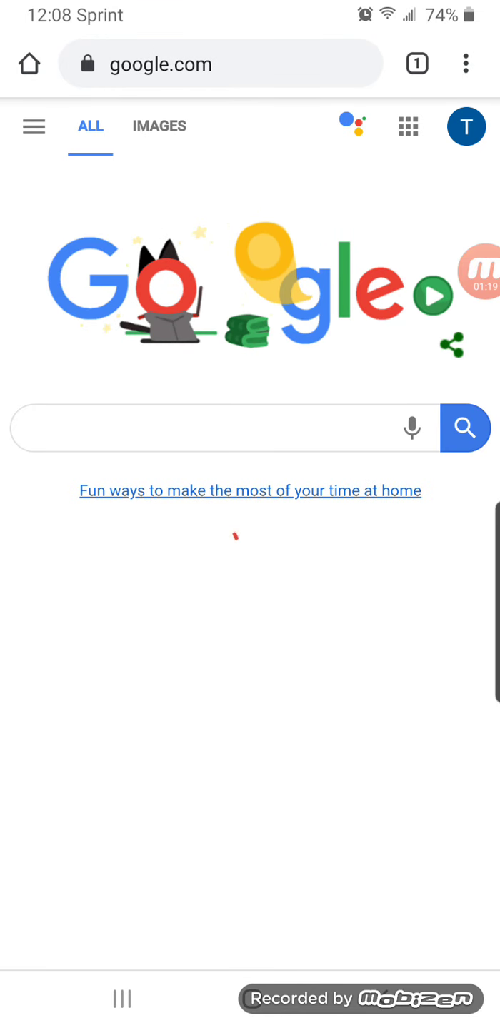
- Enter facebook.com/ActonCongregational/live in Chrome's address bar
left_click(214, 63)
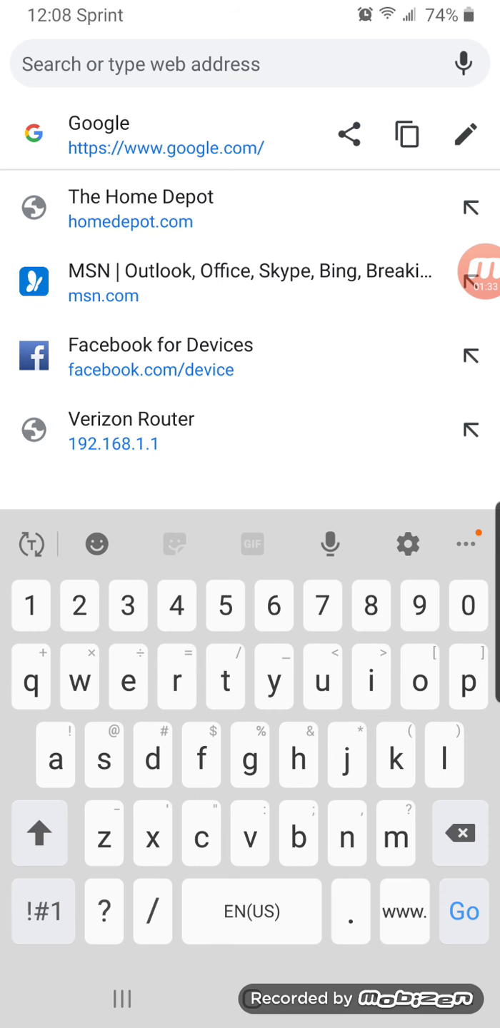
type("facebook.com/Act")
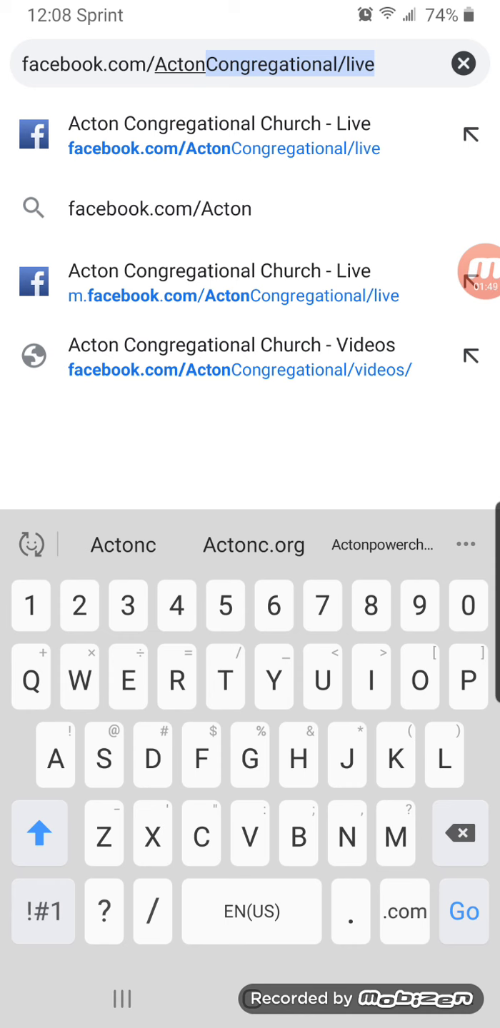
type("o")
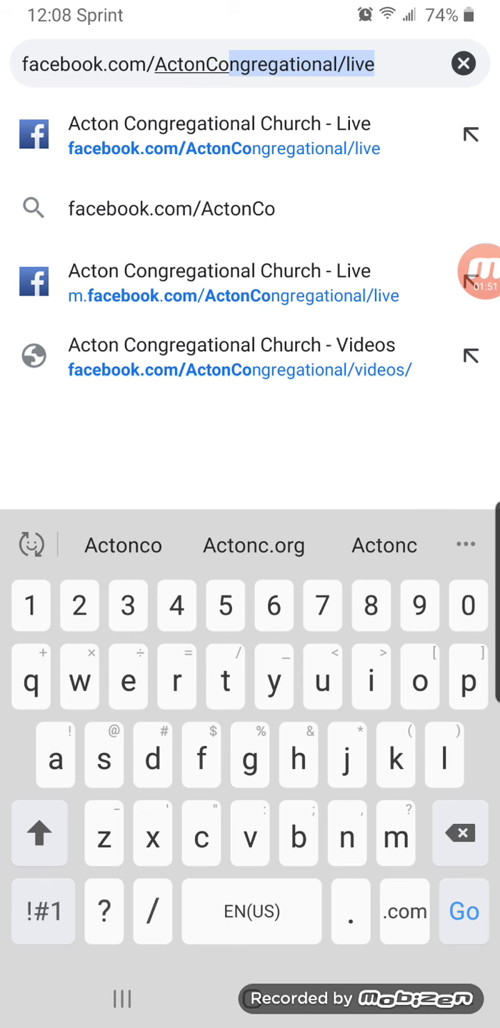
type("ngregational/live")
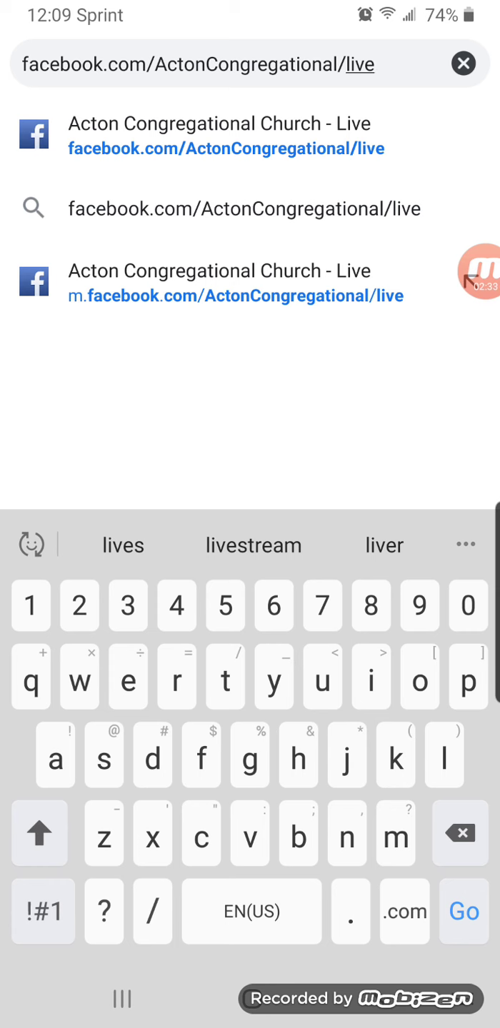
- Load the Acton Congregational Church Facebook Live page
left_click(463, 912)
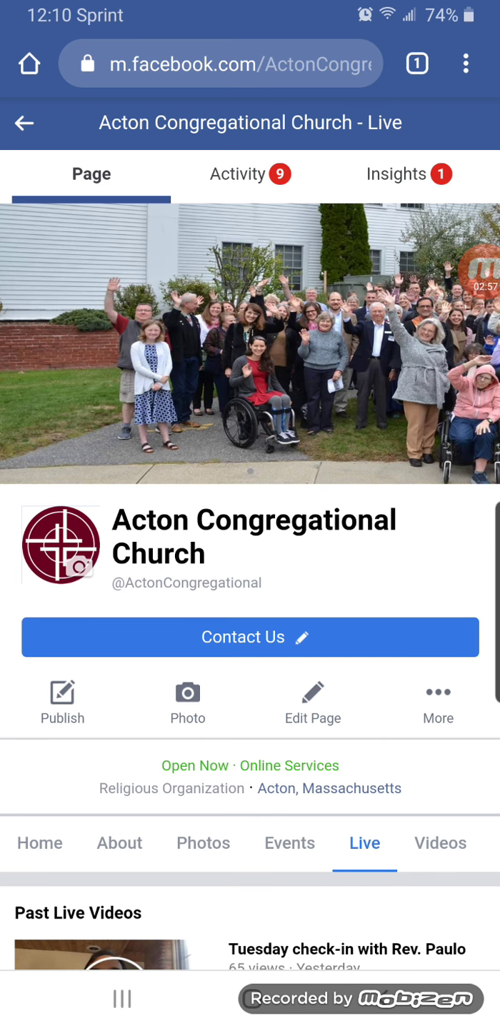
- Scroll down to Past Live Videos, showing the Tuesday check-in with Rev. Paulo
scroll("down", 3)
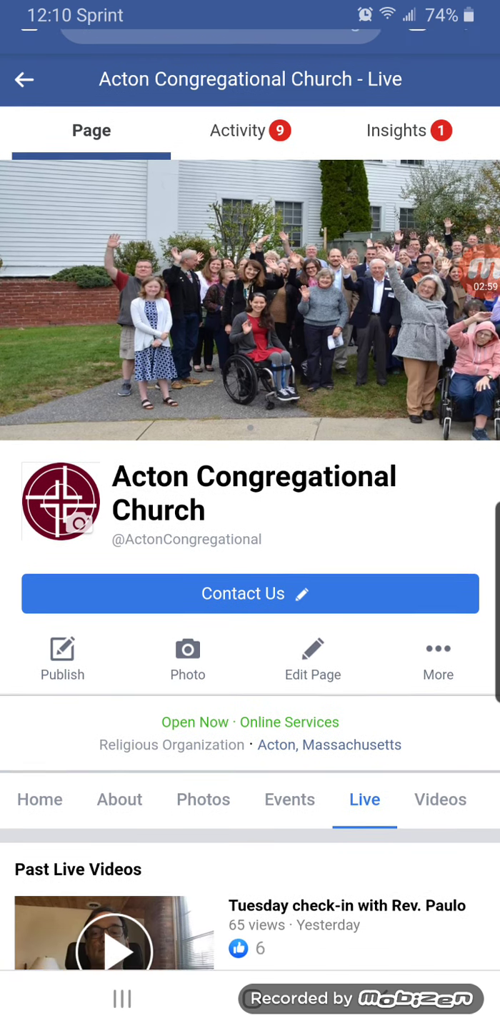
scroll("down", 3)
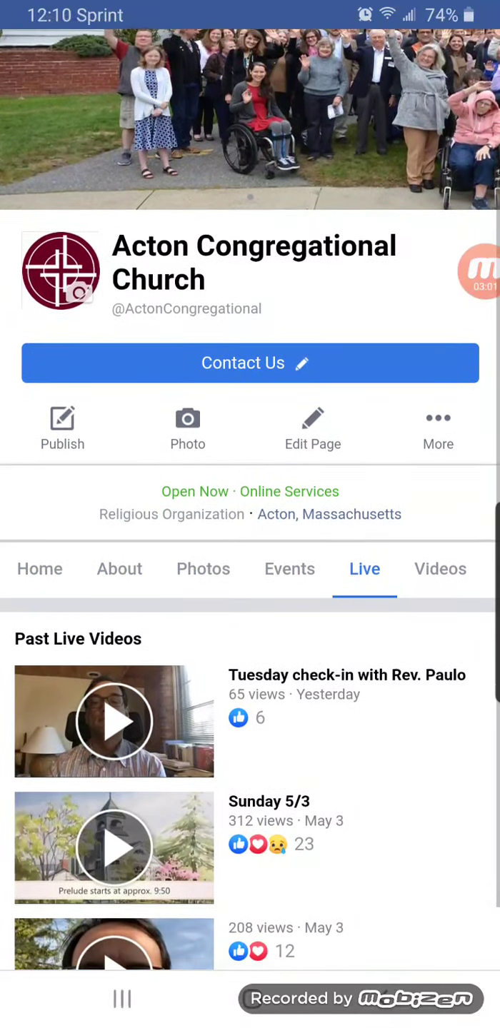
scroll("down", 3)
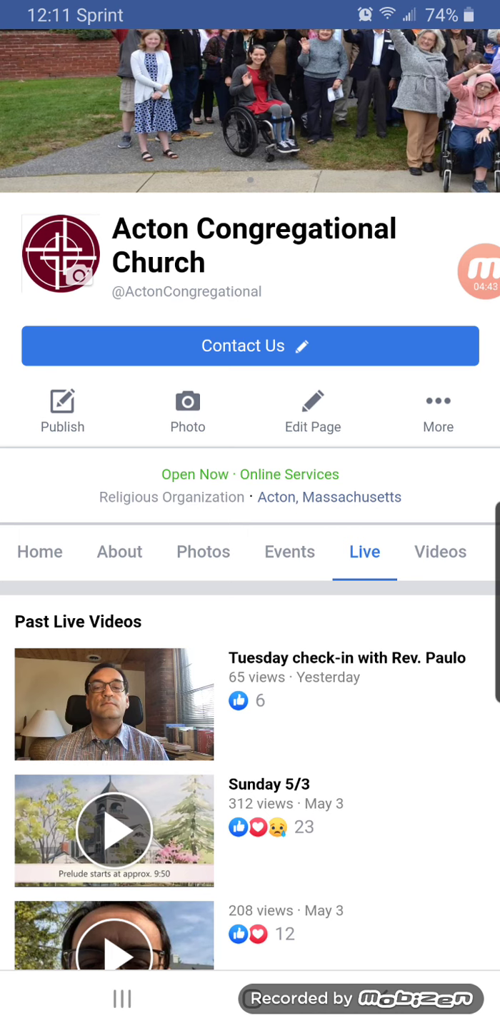
- Rotate the church's Live page to landscape orientation
left_click(114, 704)
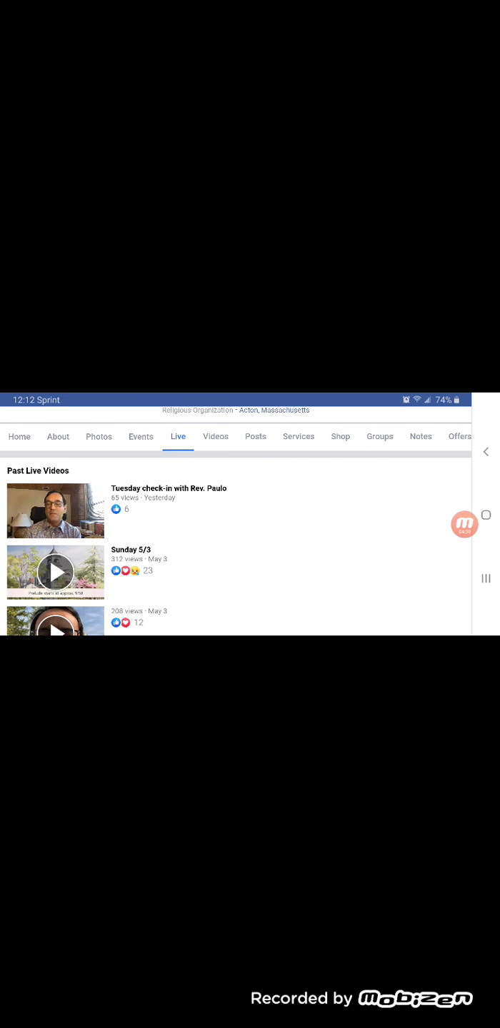
- Show the play overlay and progress bar on the Tuesday check-in with Rev. Paulo
left_click(55, 511)
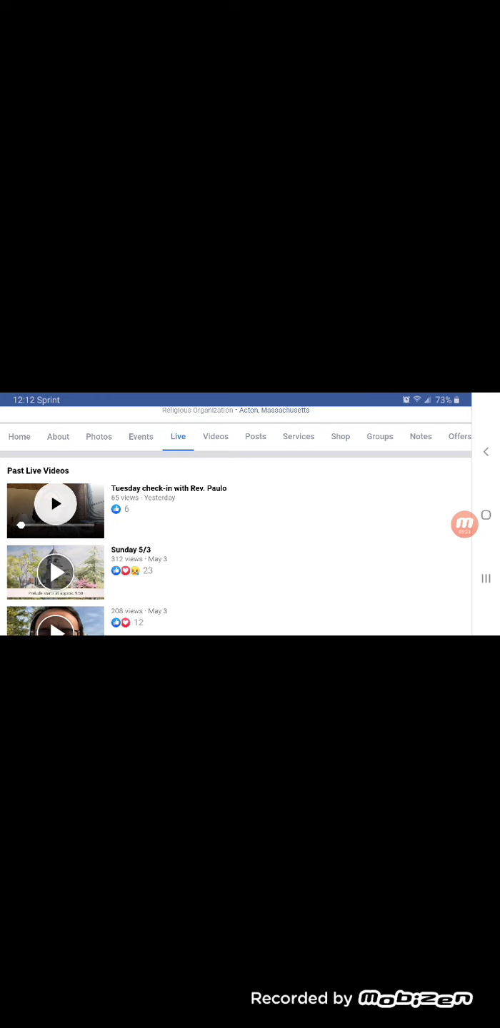